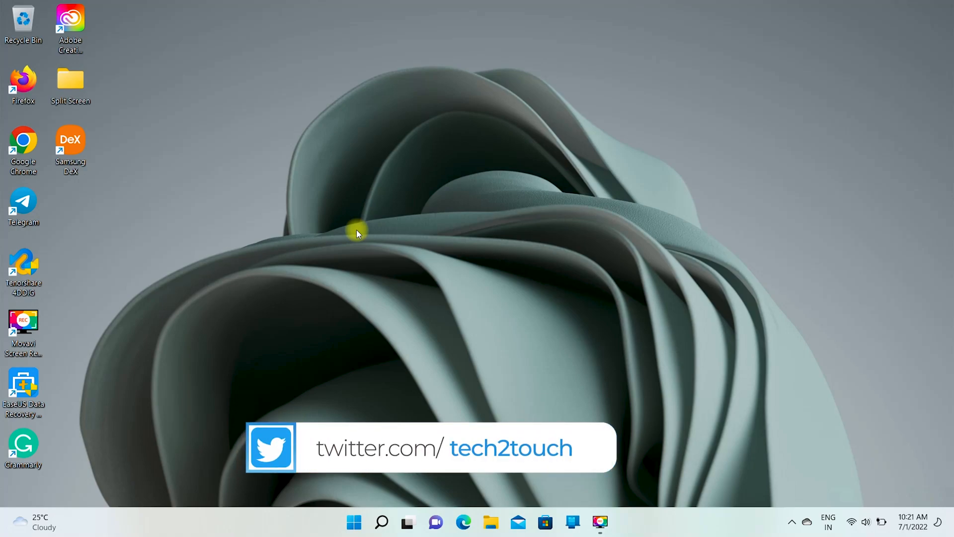
- Bring up the System settings page and scroll to Projecting to this PC
{"action": "left_click", "coordinate": [354, 522]}
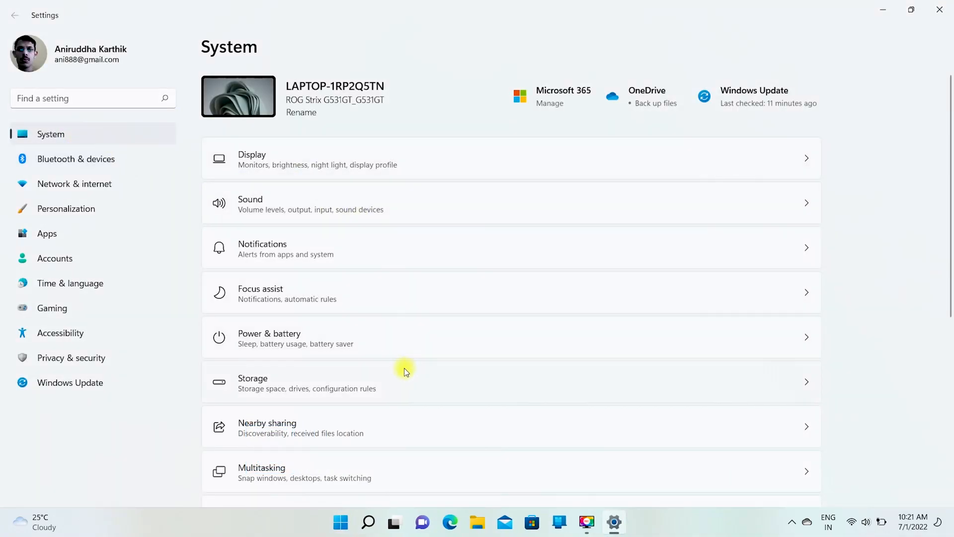
{"action": "scroll", "scroll_direction": "down", "scroll_amount": 3}
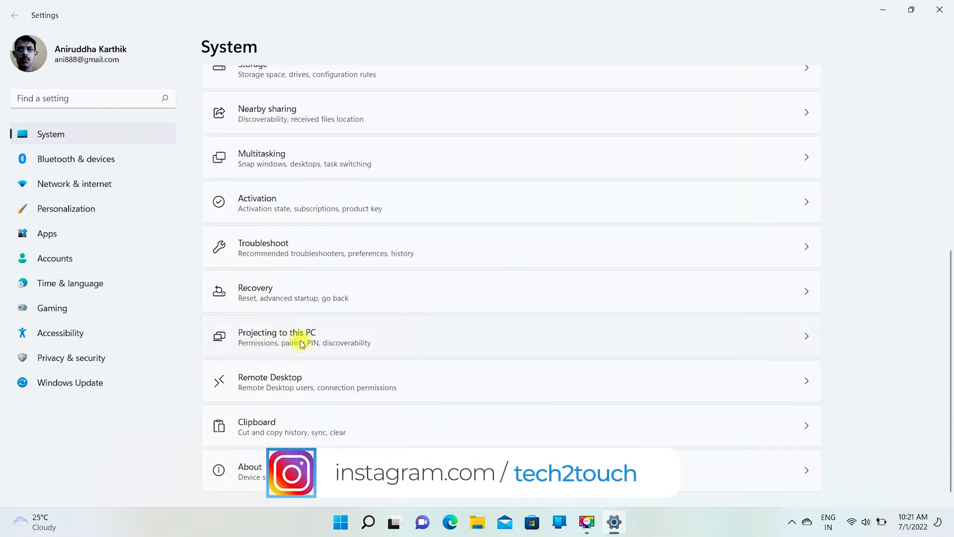
- Set Projecting to this PC to 'Available everywhere on secure networks'
{"action": "left_click", "coordinate": [276, 337]}
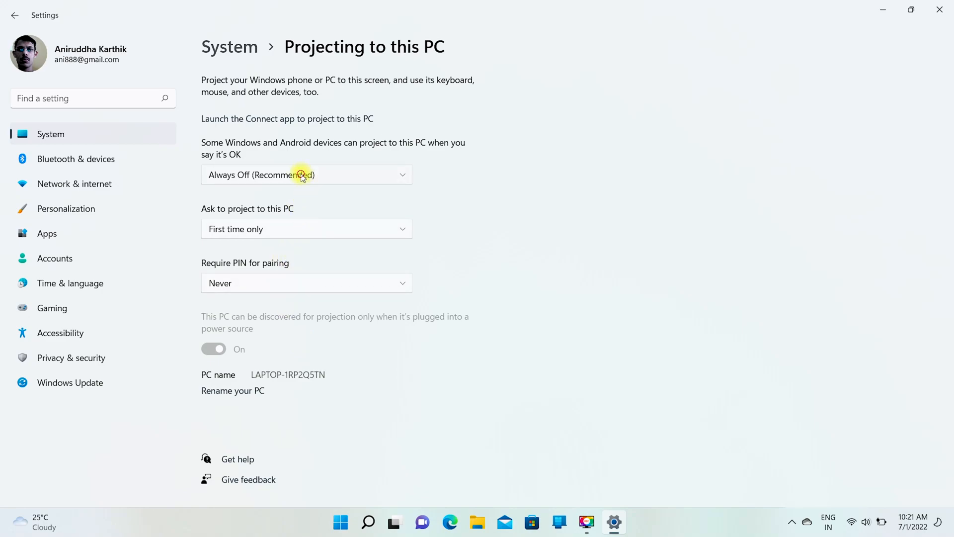
{"action": "left_click", "coordinate": [306, 175]}
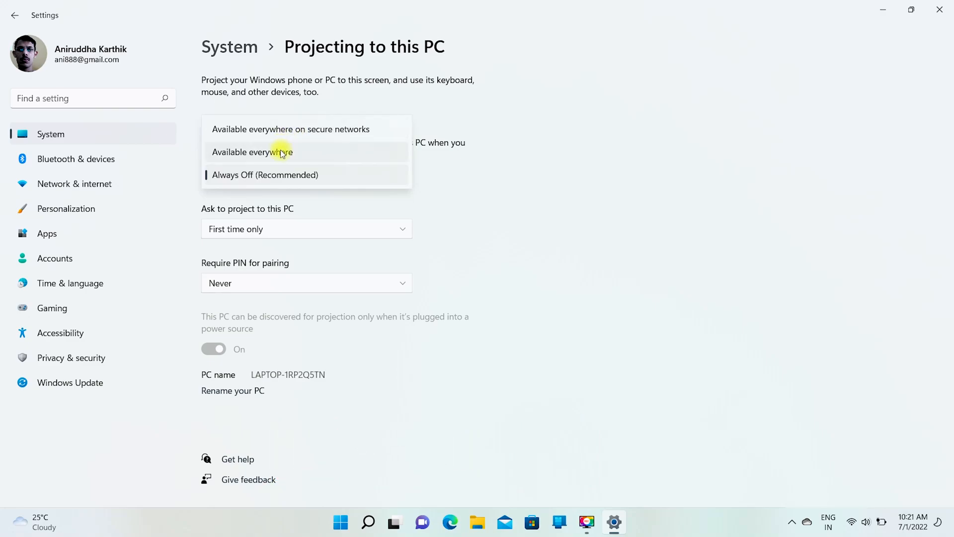
{"action": "mouse_move", "coordinate": [281, 179]}
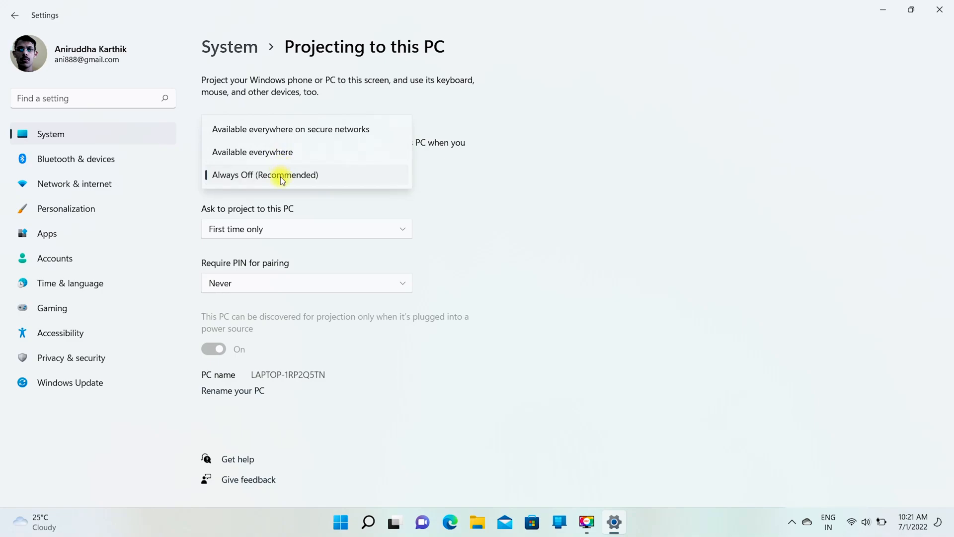
{"action": "left_click", "coordinate": [292, 129]}
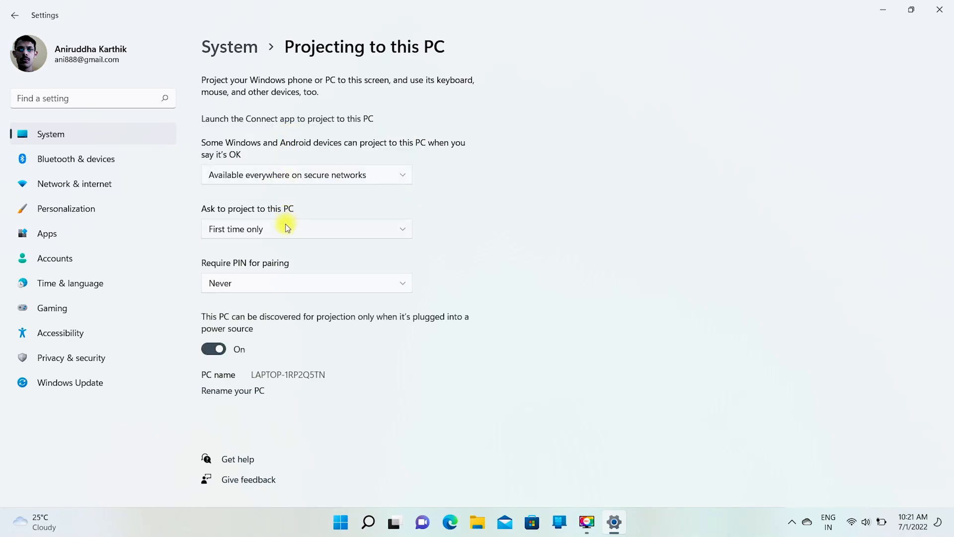
{"action": "mouse_move", "coordinate": [235, 224]}
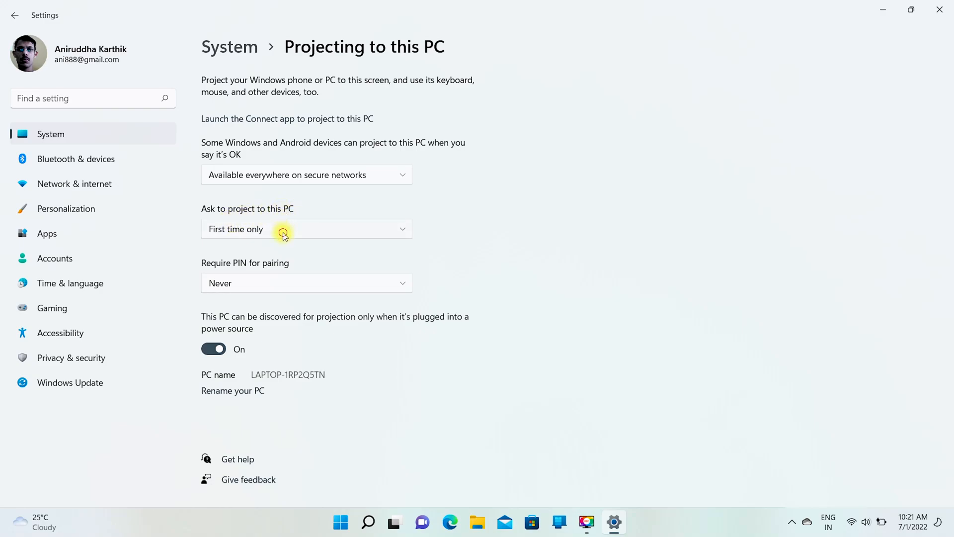
{"action": "left_click", "coordinate": [306, 228]}
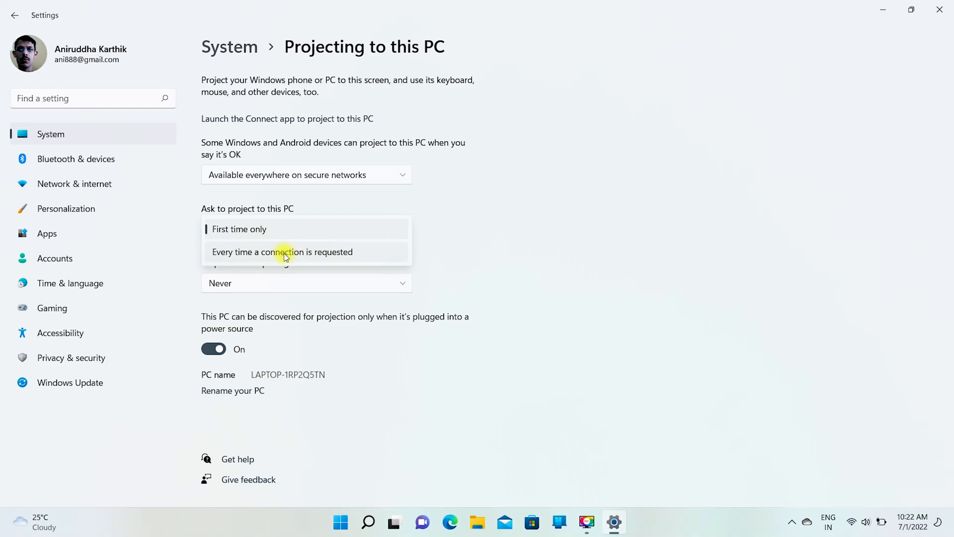
{"action": "left_click", "coordinate": [239, 229]}
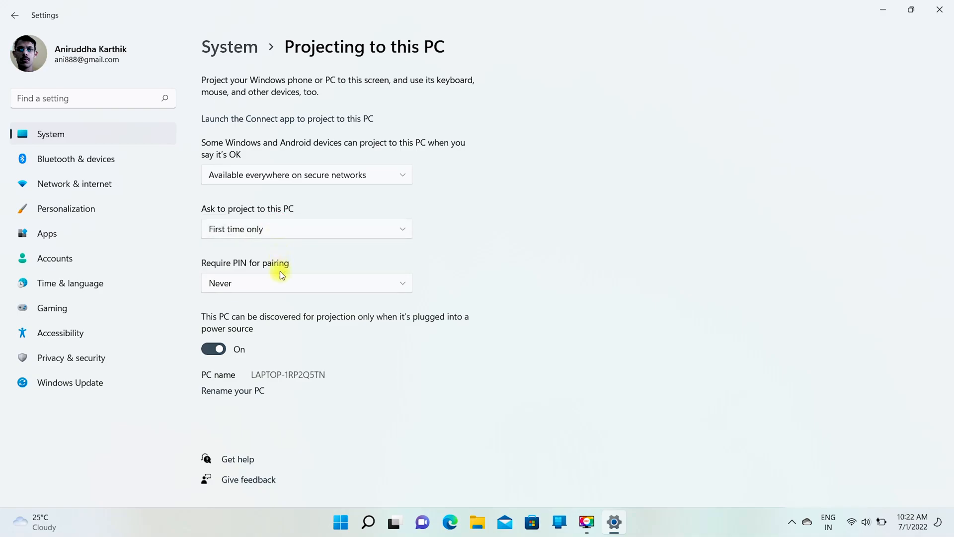
{"action": "mouse_move", "coordinate": [237, 276]}
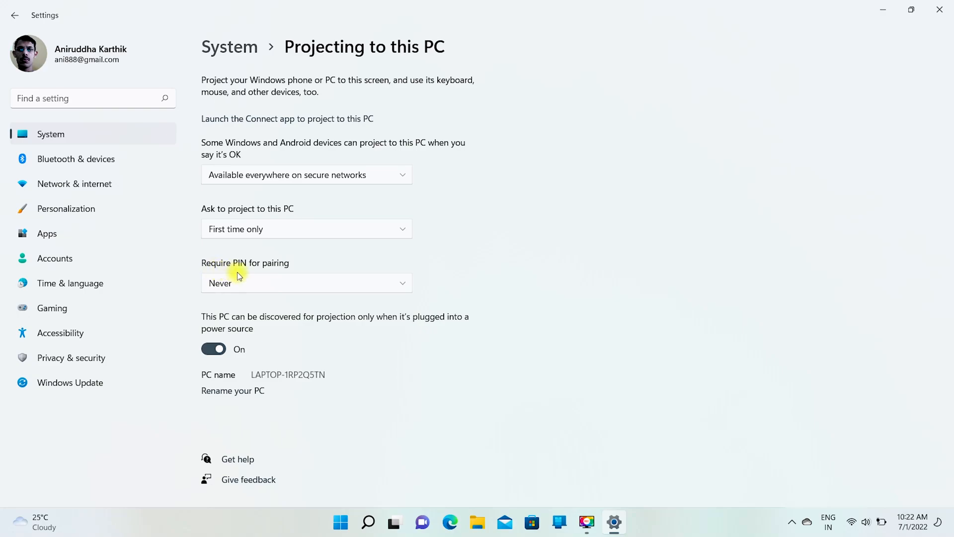
{"action": "mouse_move", "coordinate": [279, 270]}
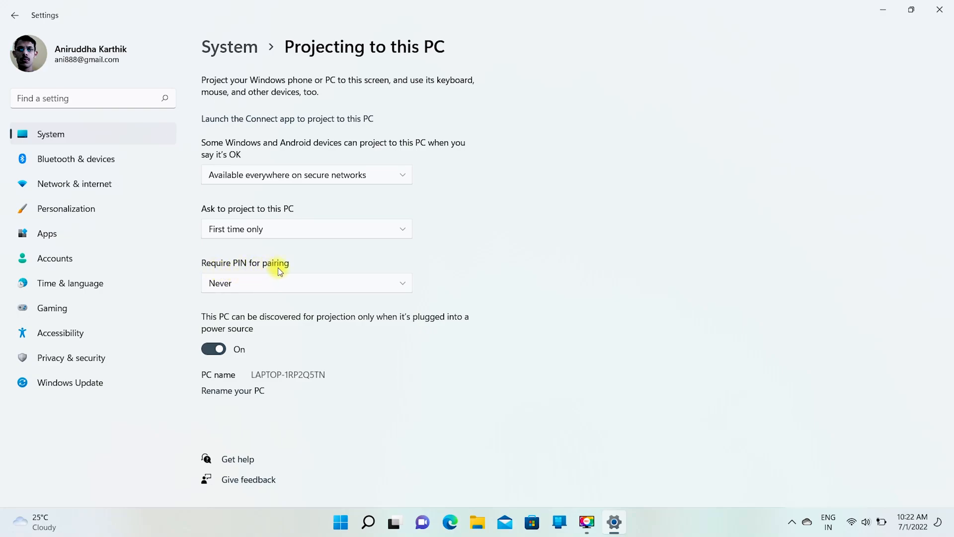
{"action": "left_click", "coordinate": [306, 282]}
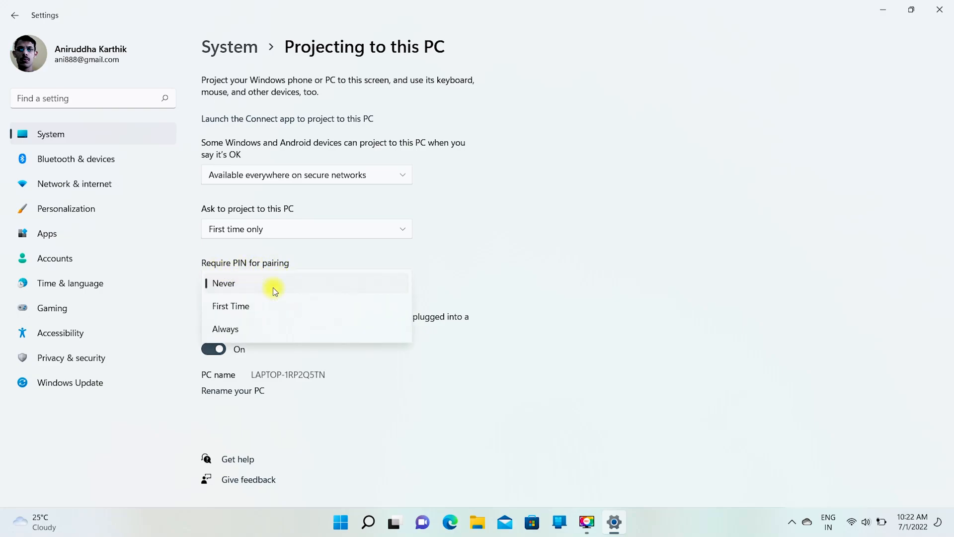
{"action": "mouse_move", "coordinate": [265, 329]}
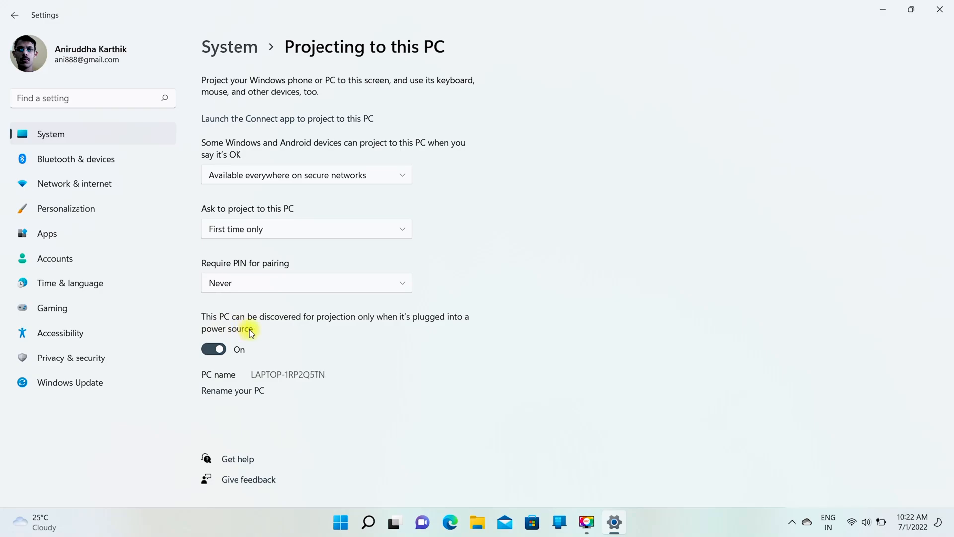
{"action": "mouse_move", "coordinate": [442, 335]}
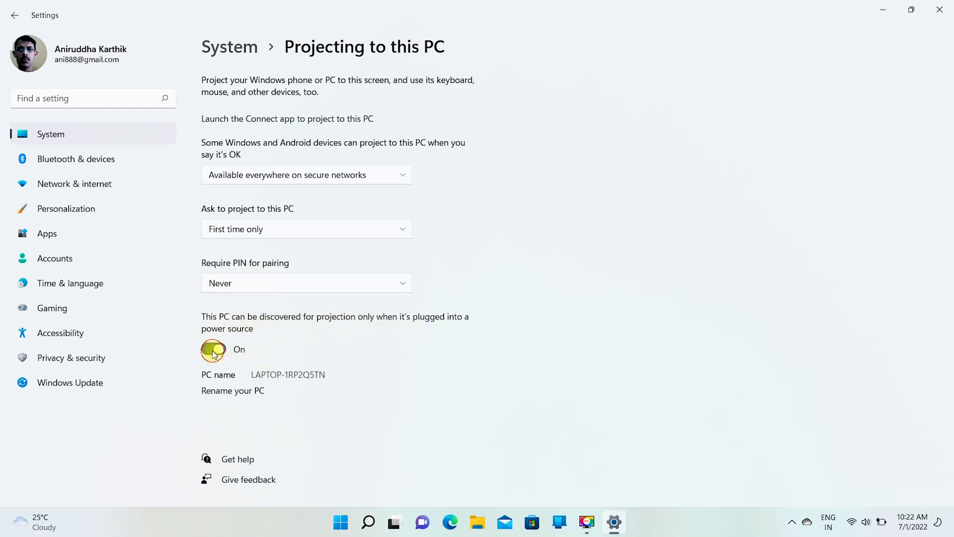
- Allow the PC to be discovered for projection even when running on battery
{"action": "left_click", "coordinate": [213, 349]}
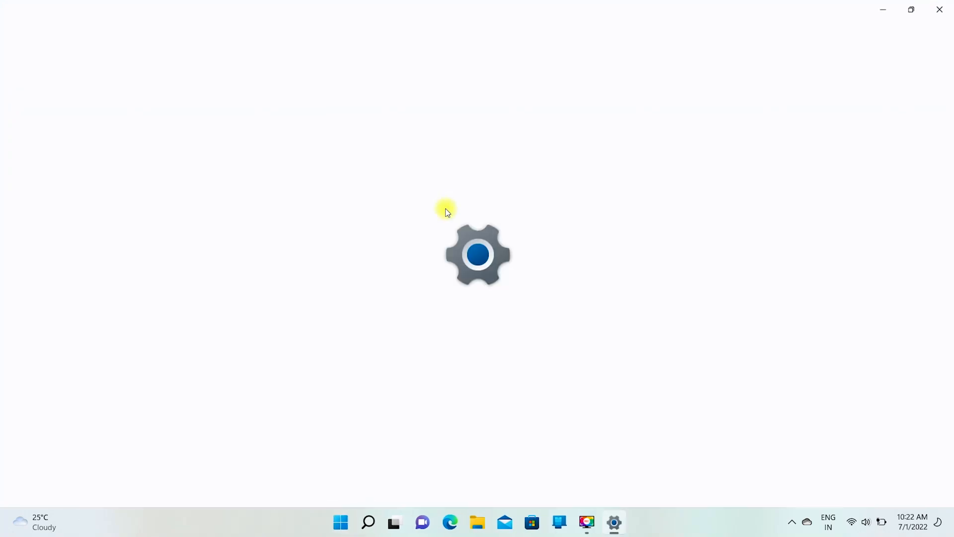
- Launch the Connect app so LAPTOP-1RP2Q5TN waits for a wireless connection
{"action": "left_click", "coordinate": [614, 522]}
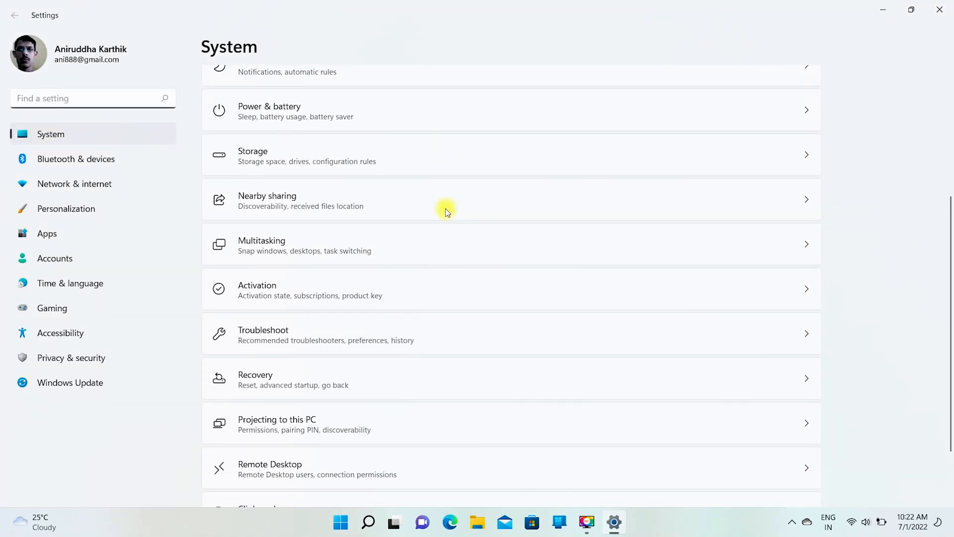
{"action": "left_click", "coordinate": [277, 423]}
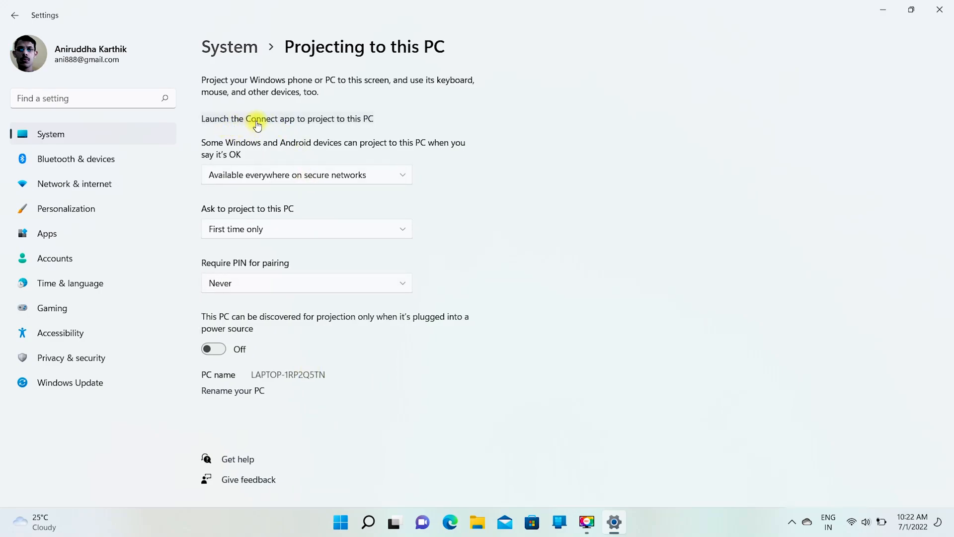
{"action": "left_click", "coordinate": [260, 118]}
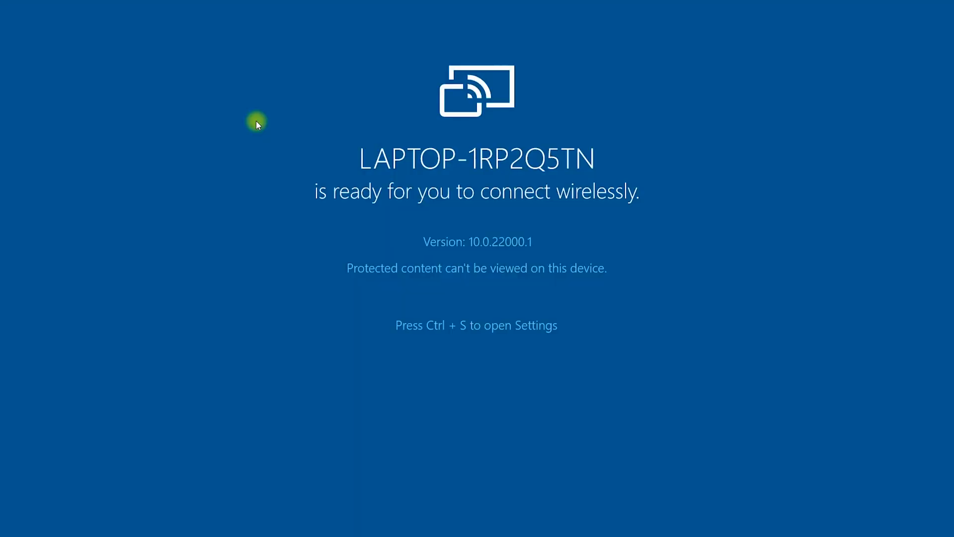
{"action": "mouse_move", "coordinate": [477, 238]}
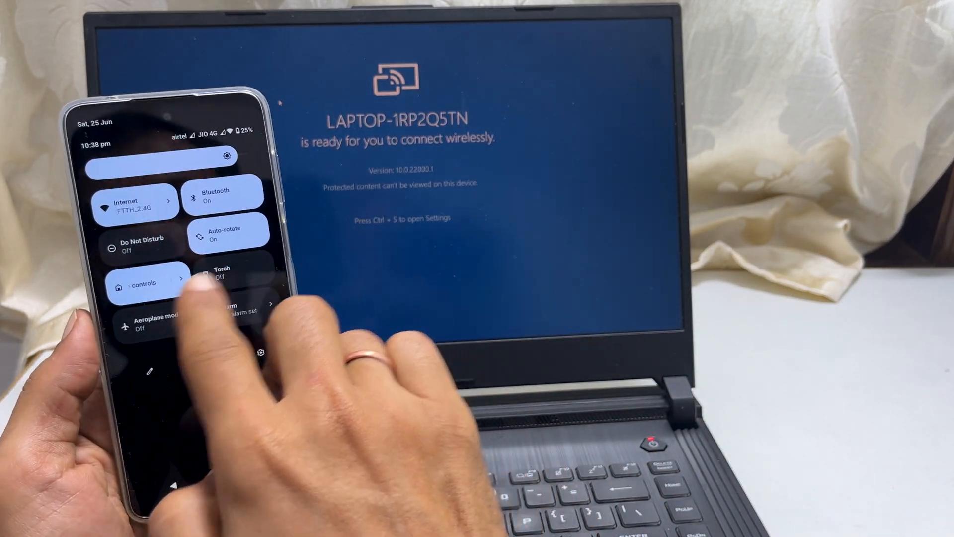
- From the phone's Screen Cast, enable wireless display and pick LAPTOP-1RP2Q5TN
{"action": "scroll", "scroll_direction": "left", "scroll_amount": 3}
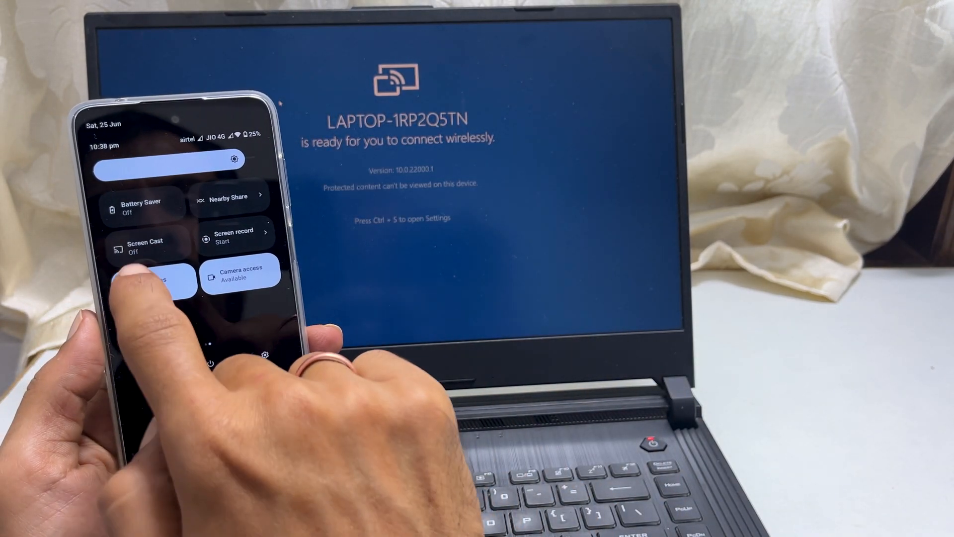
{"action": "left_click", "coordinate": [147, 246]}
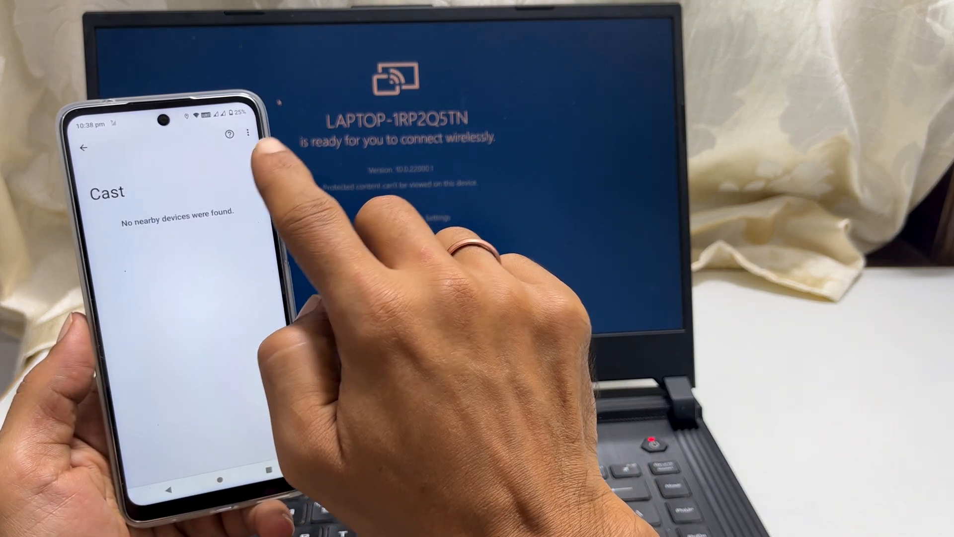
{"action": "left_click", "coordinate": [247, 133]}
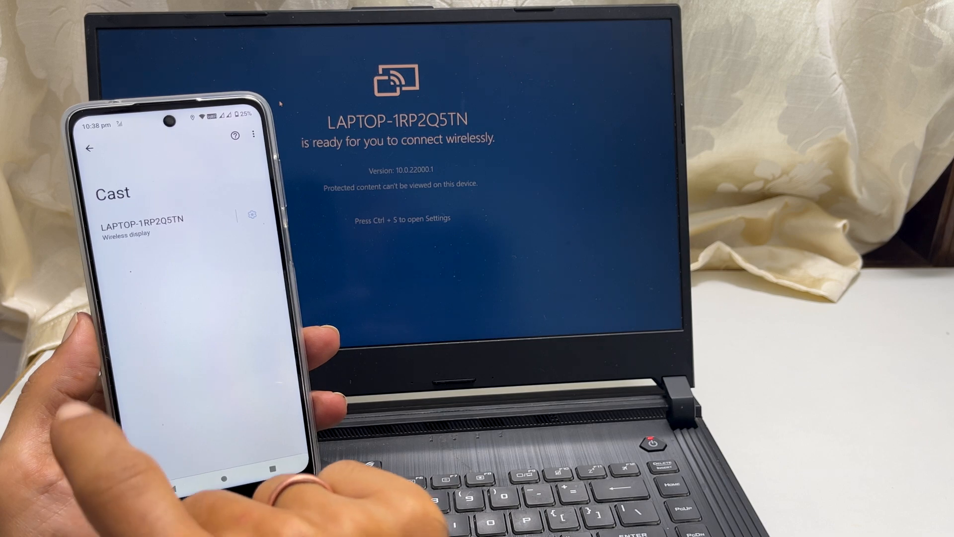
{"action": "left_click", "coordinate": [143, 226]}
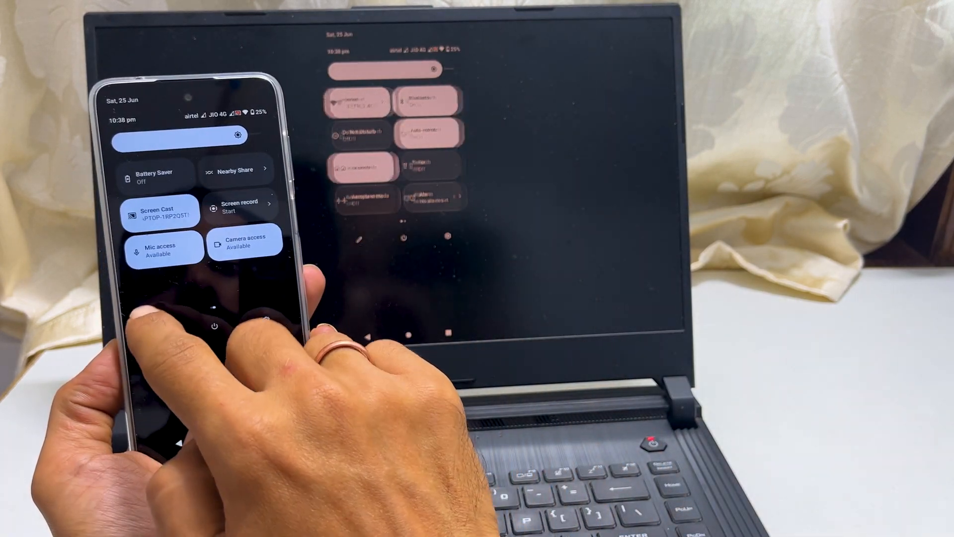
- Close the phone's Quick Settings while it keeps casting to LAPTOP-1RP2Q5TN
{"action": "left_click", "coordinate": [160, 209]}
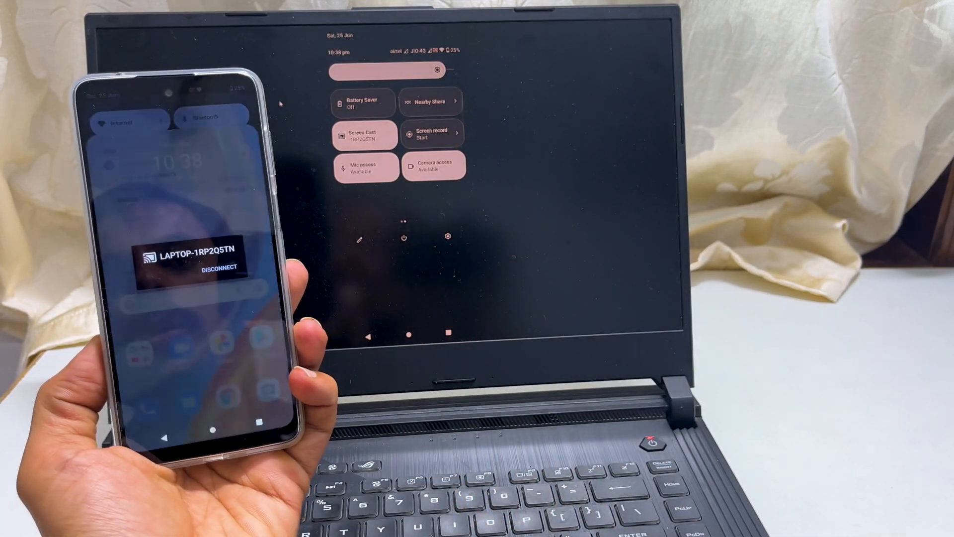